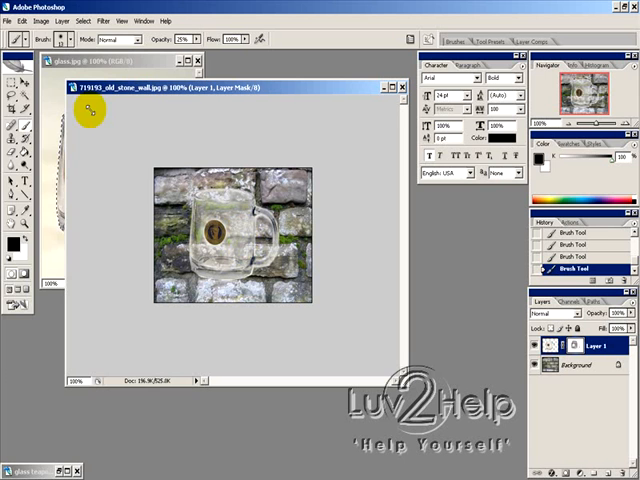
# Revert the stone wall image to its last saved version via File > Revert.
pyautogui.click(16, 20)
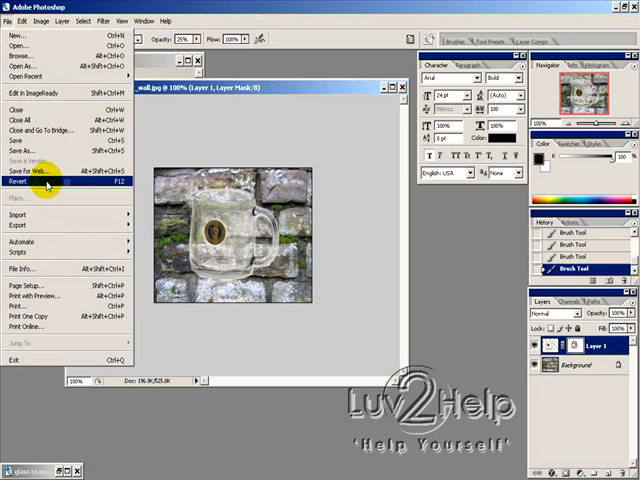
pyautogui.click(22, 184)
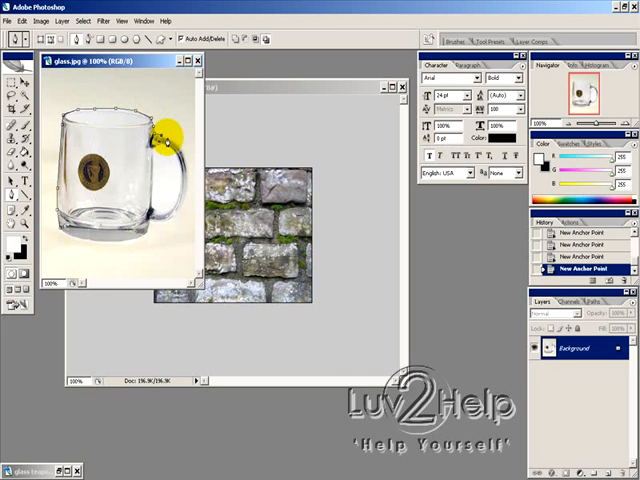
# Trace the mug's outline with the Pen tool and make it a selection with feather 0.
pyautogui.moveTo(164, 136); pyautogui.dragTo(184, 196)
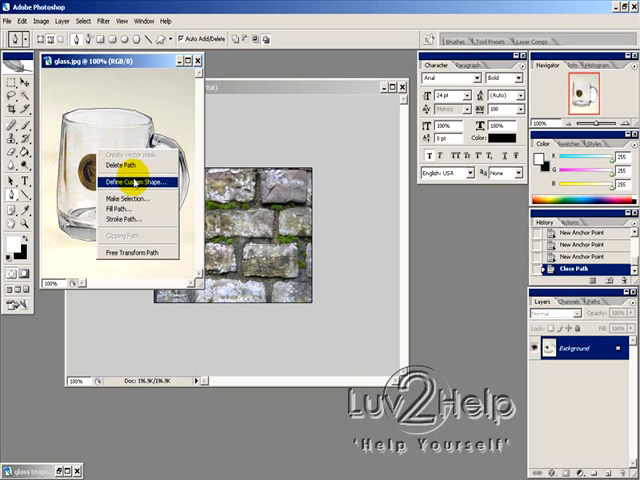
pyautogui.click(120, 192)
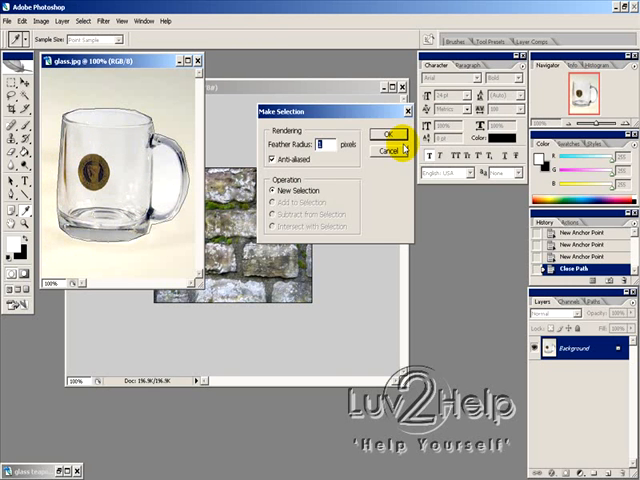
pyautogui.click(388, 134)
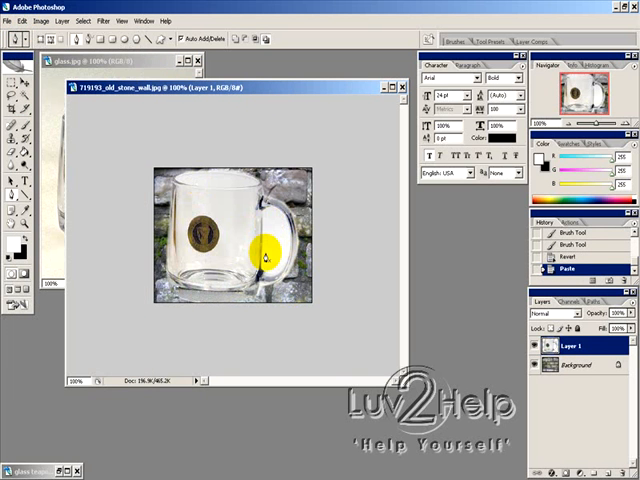
# Free Transform the pasted mug layer, dragging its corner handles to scale it to the wall.
pyautogui.click(20, 20)
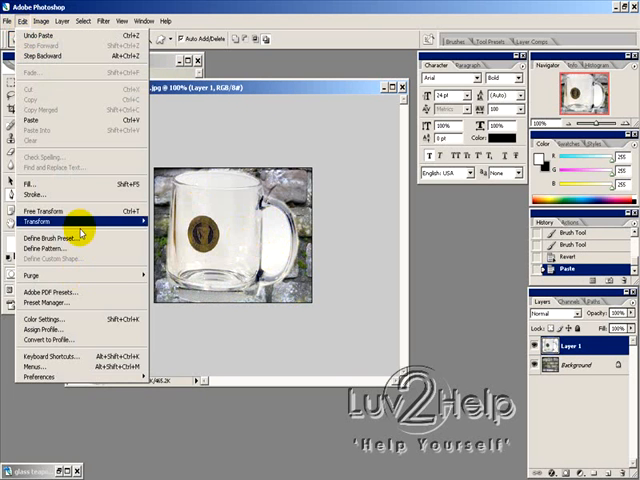
pyautogui.click(40, 208)
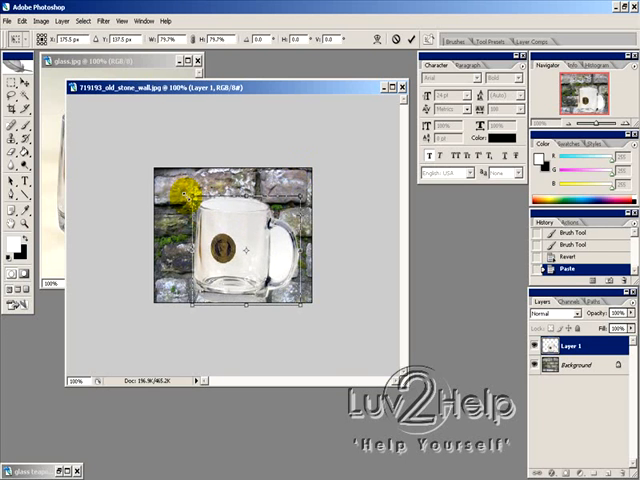
pyautogui.moveTo(180, 196); pyautogui.dragTo(244, 284)
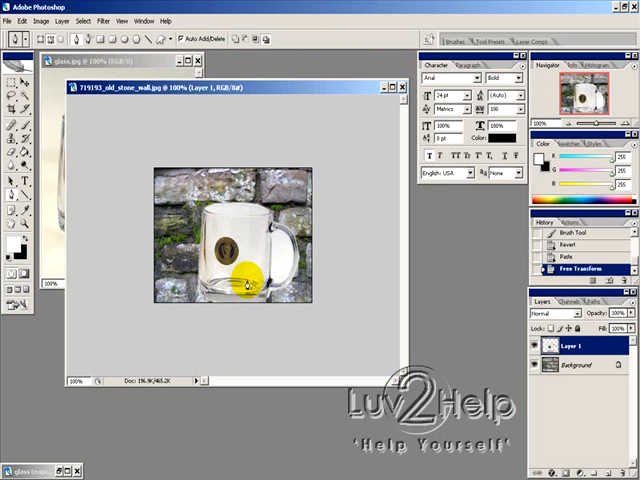
pyautogui.moveTo(244, 284); pyautogui.dragTo(242, 232)
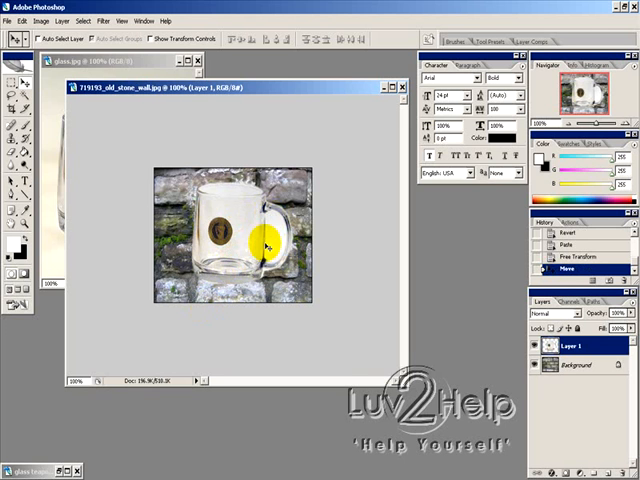
# Move the mug into place and outline the gap inside its handle as a closed path for selection.
pyautogui.moveTo(264, 244); pyautogui.dragTo(244, 228)
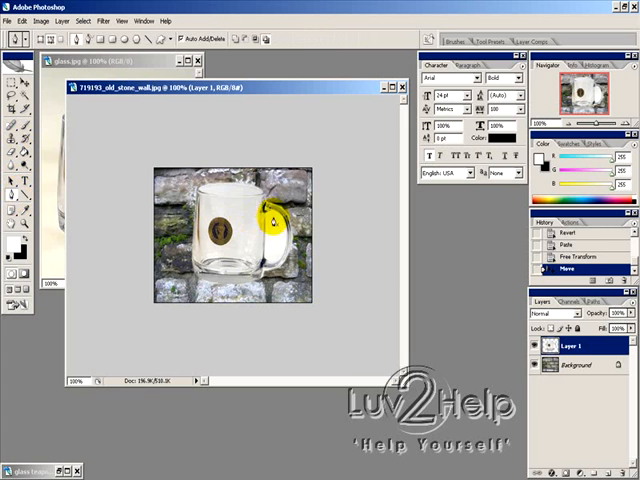
pyautogui.click(280, 224)
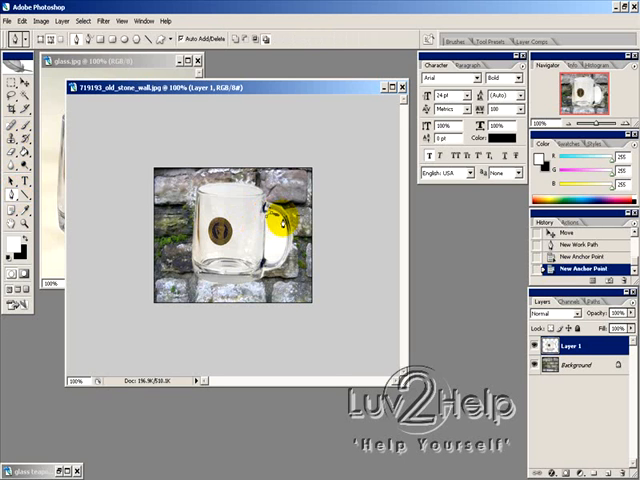
pyautogui.click(278, 262)
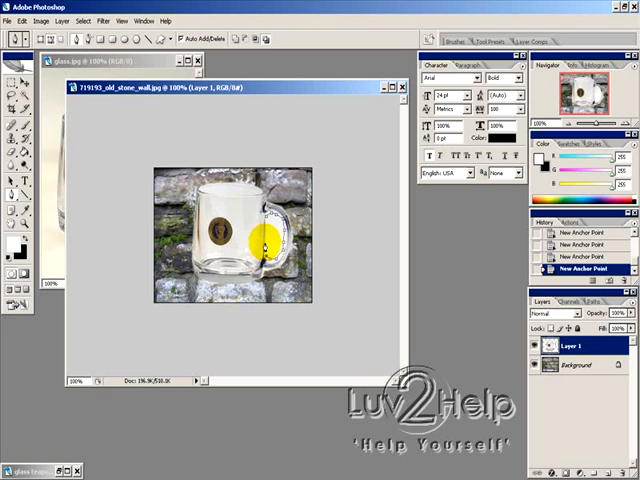
pyautogui.click(262, 234)
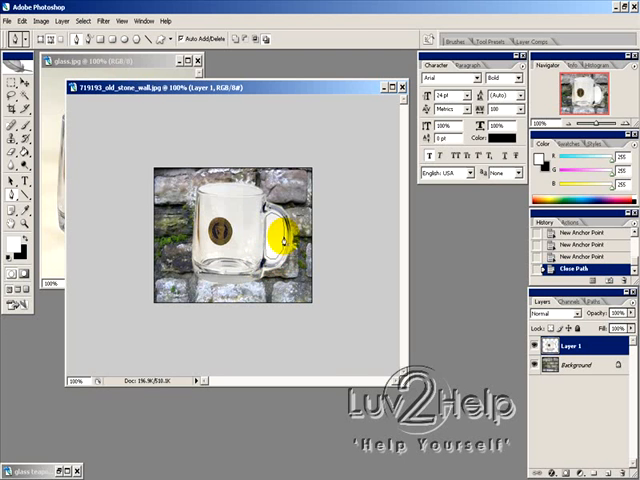
pyautogui.rightClick(270, 244)
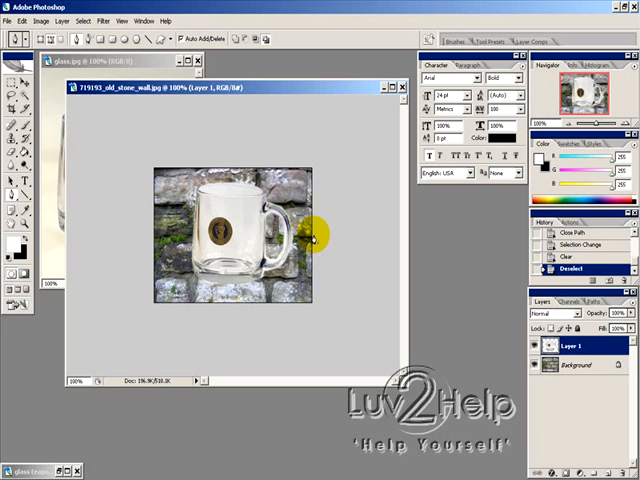
pyautogui.moveTo(356, 272)
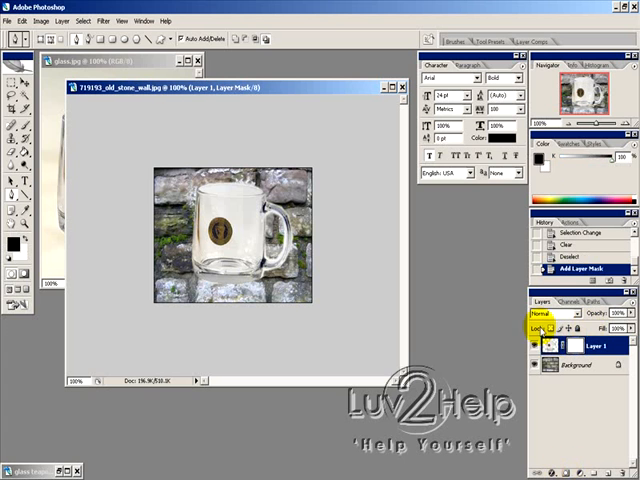
pyautogui.moveTo(18, 124)
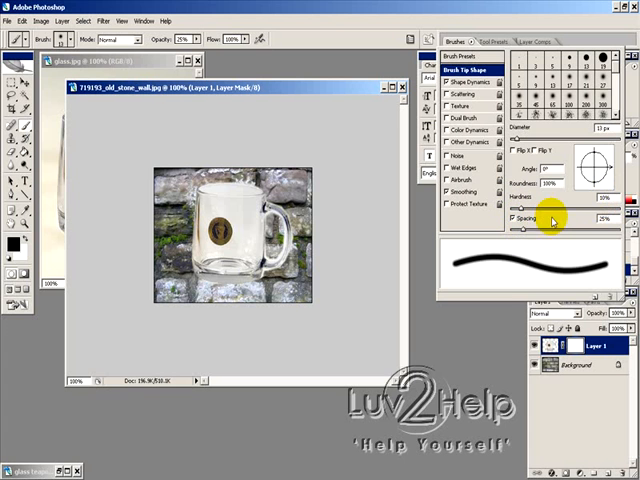
pyautogui.moveTo(480, 176)
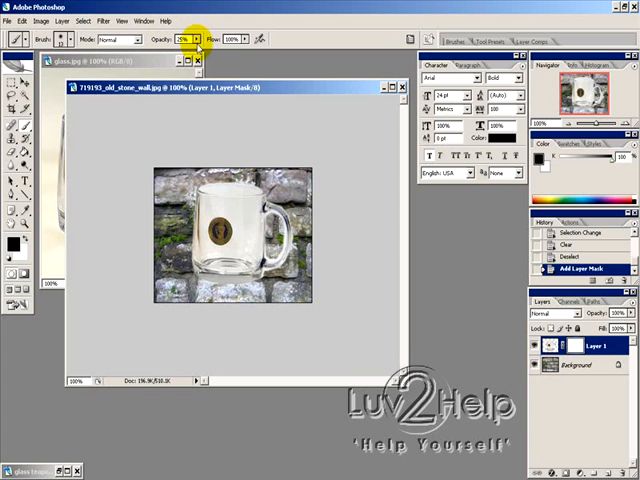
# Lower the brush opacity in the options bar for painting on the layer mask.
pyautogui.click(204, 204)
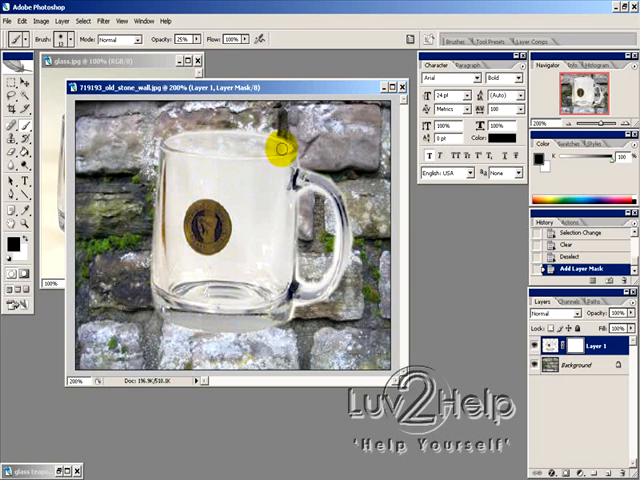
# Brush low-opacity black over the mug's rim, sides and areas around the label on the mask.
pyautogui.moveTo(284, 150); pyautogui.dragTo(184, 164)
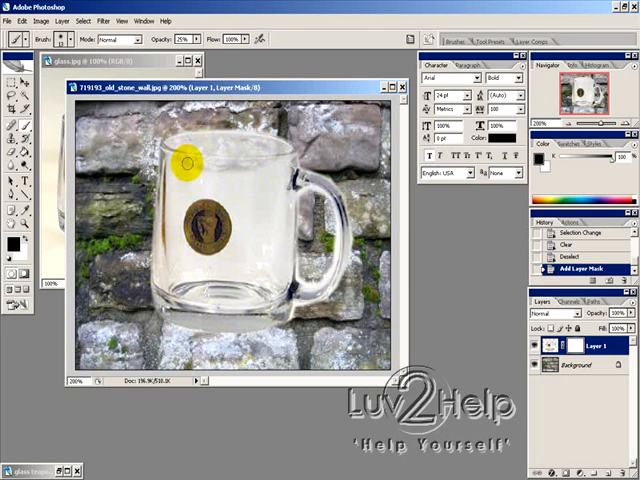
pyautogui.moveTo(184, 160); pyautogui.dragTo(290, 164)
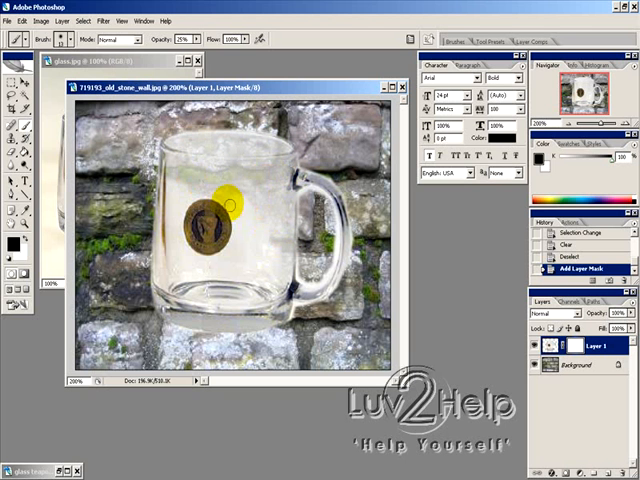
pyautogui.moveTo(228, 204); pyautogui.dragTo(200, 262)
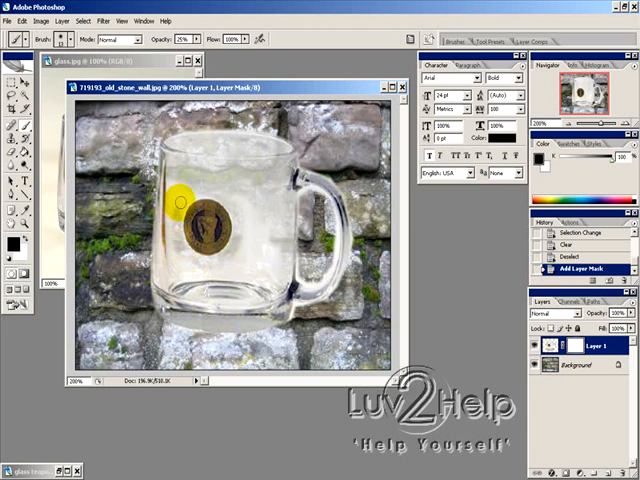
pyautogui.moveTo(178, 204); pyautogui.dragTo(160, 278)
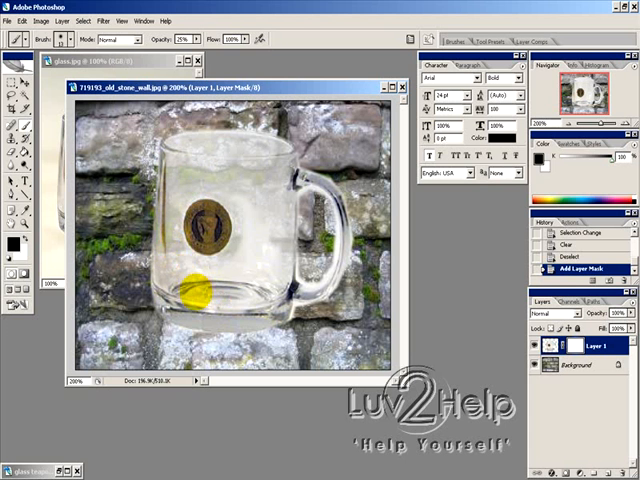
pyautogui.moveTo(188, 296); pyautogui.dragTo(244, 208)
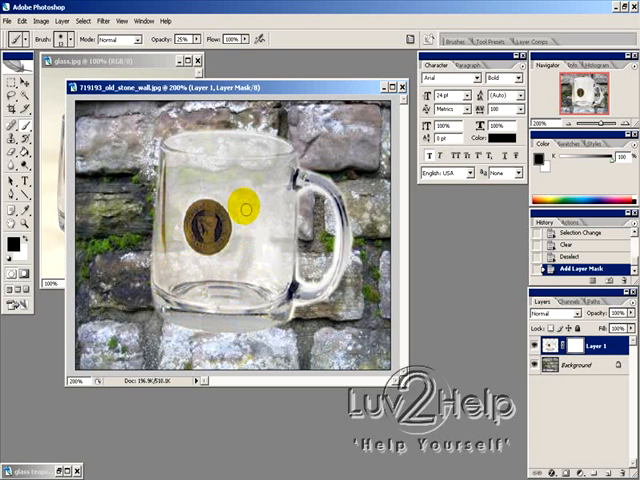
pyautogui.moveTo(244, 208); pyautogui.dragTo(264, 276)
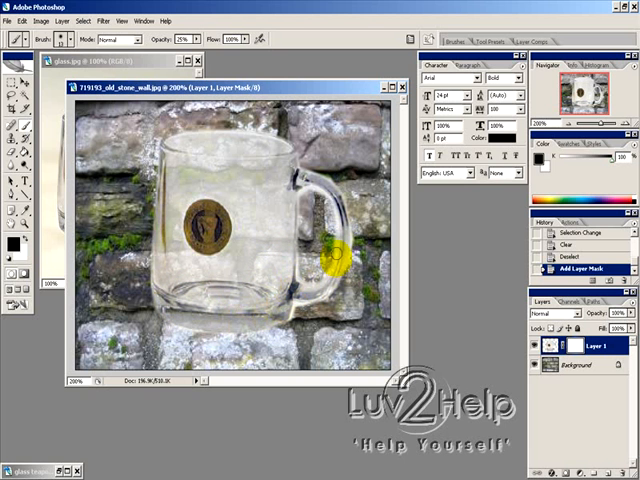
# Fade the handle and the glass near the mug's base with further mask strokes.
pyautogui.moveTo(330, 260); pyautogui.dragTo(300, 184)
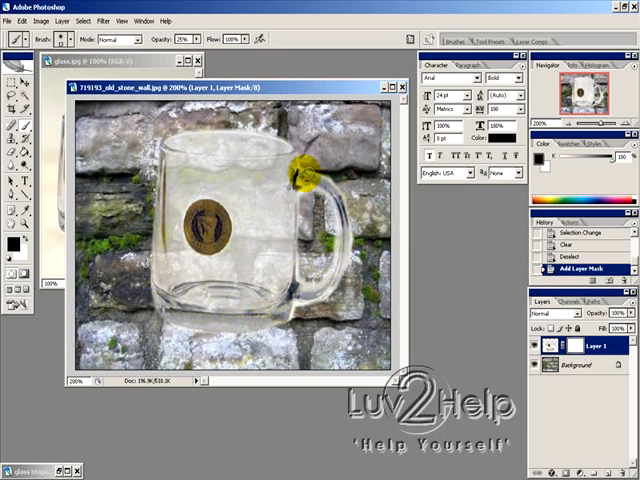
pyautogui.moveTo(304, 176); pyautogui.dragTo(284, 320)
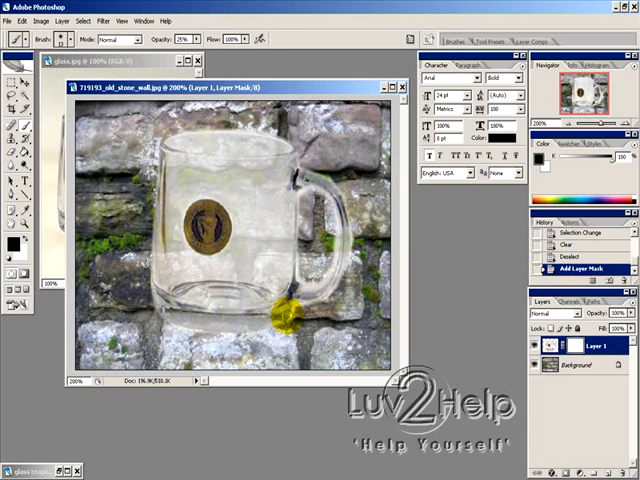
pyautogui.moveTo(284, 320); pyautogui.dragTo(176, 160)
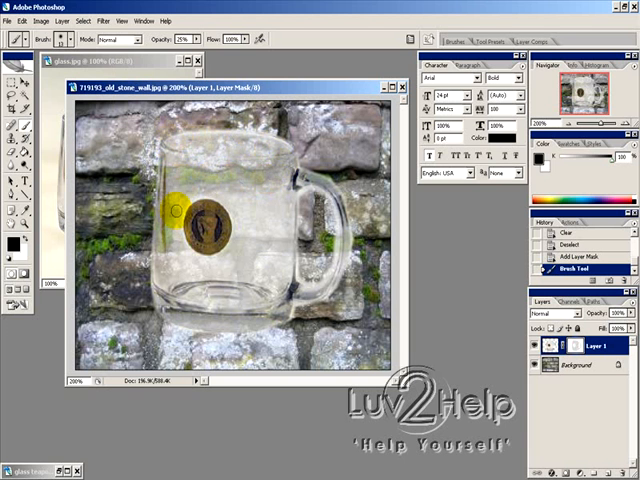
# Build up more mask strokes around the label and lower mug so more stone shows through.
pyautogui.moveTo(176, 204); pyautogui.dragTo(170, 236)
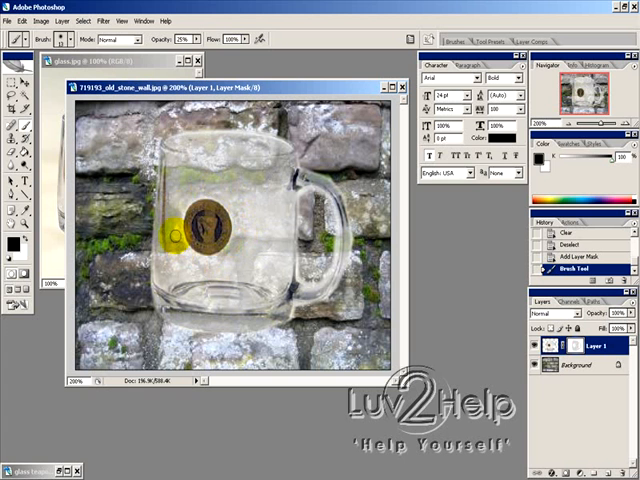
pyautogui.moveTo(176, 236); pyautogui.dragTo(284, 182)
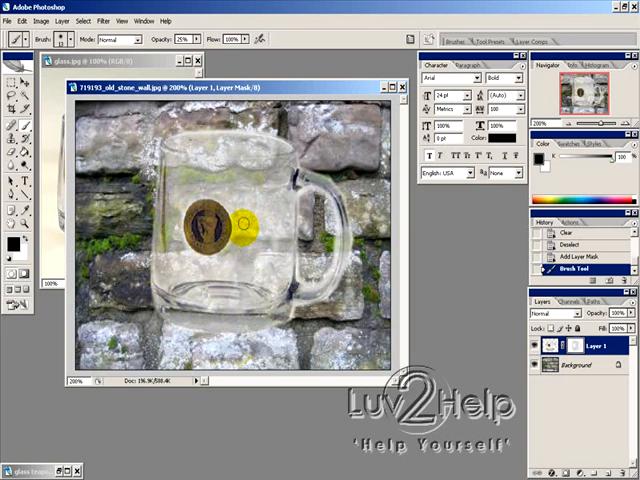
pyautogui.moveTo(244, 224); pyautogui.dragTo(210, 300)
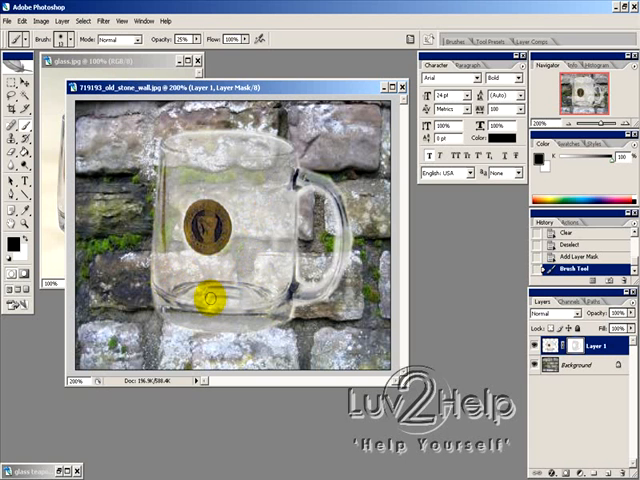
pyautogui.moveTo(204, 304); pyautogui.dragTo(280, 290)
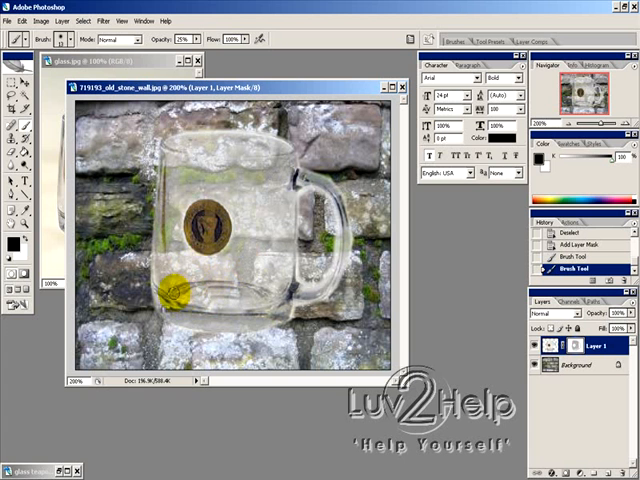
pyautogui.moveTo(178, 290); pyautogui.dragTo(248, 264)
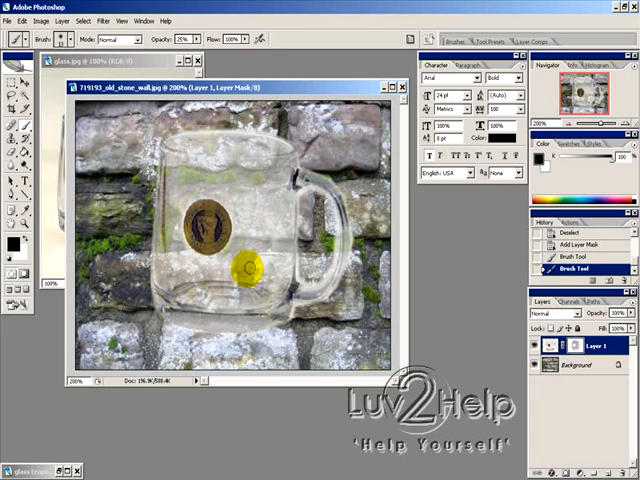